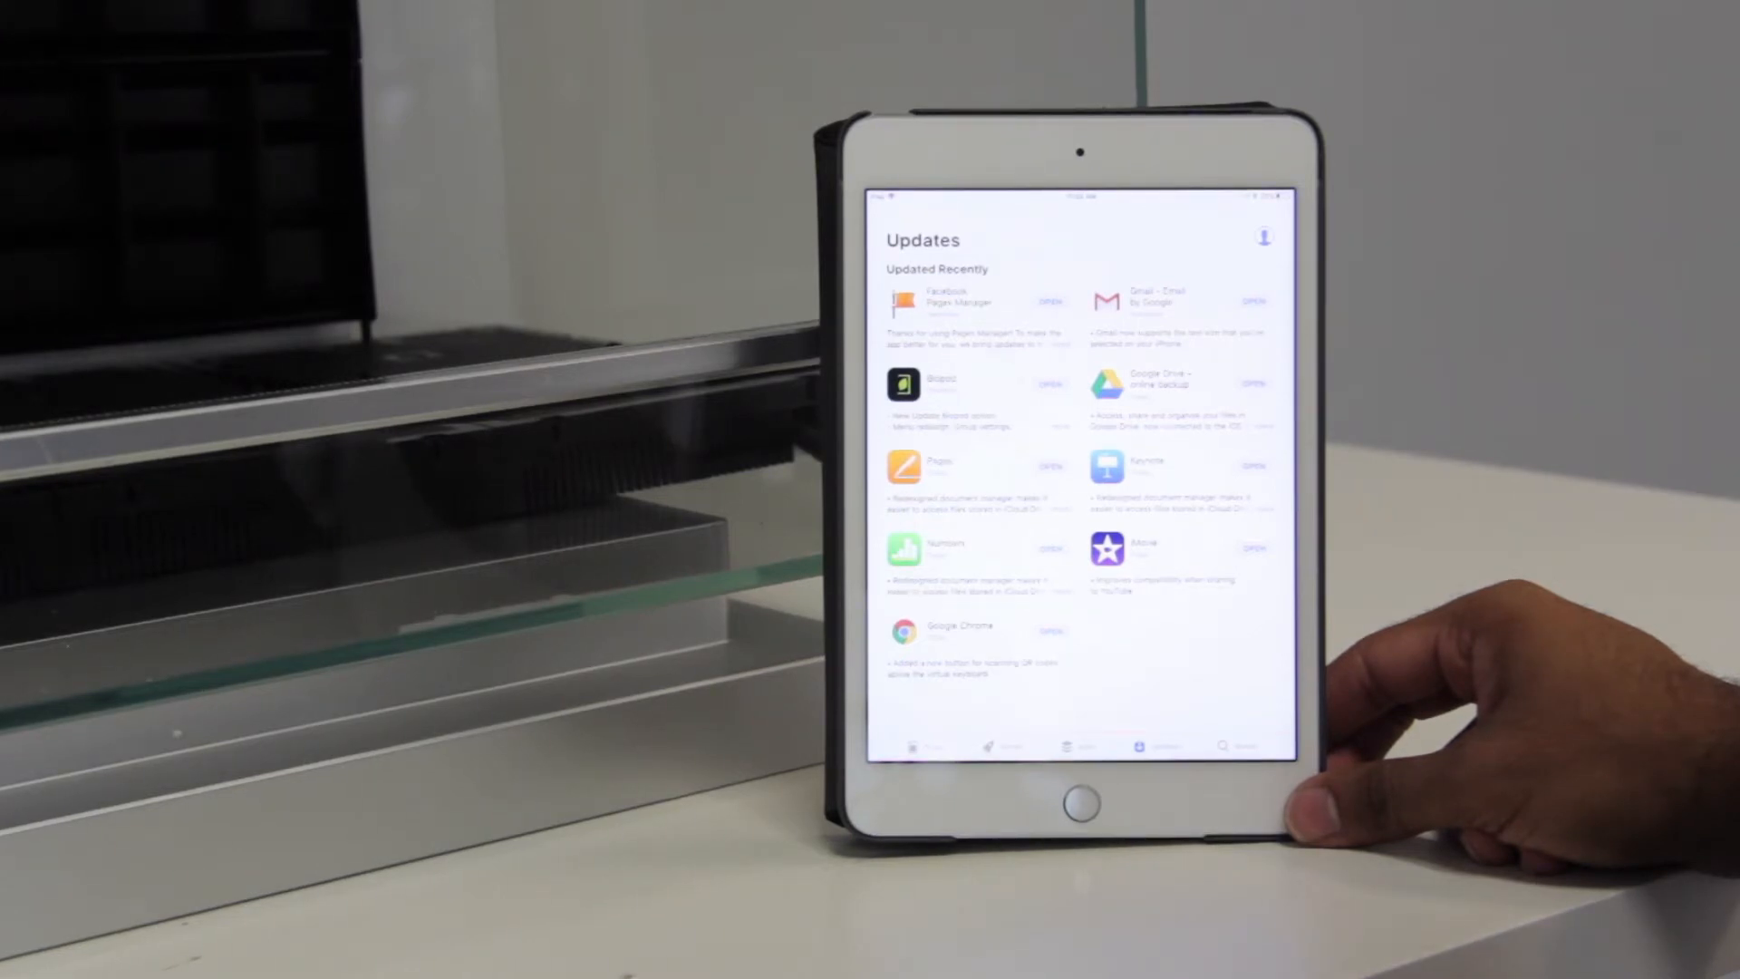
Launch the recently updated Biopod app from the App Store Updates list.
left_click(1076, 799)
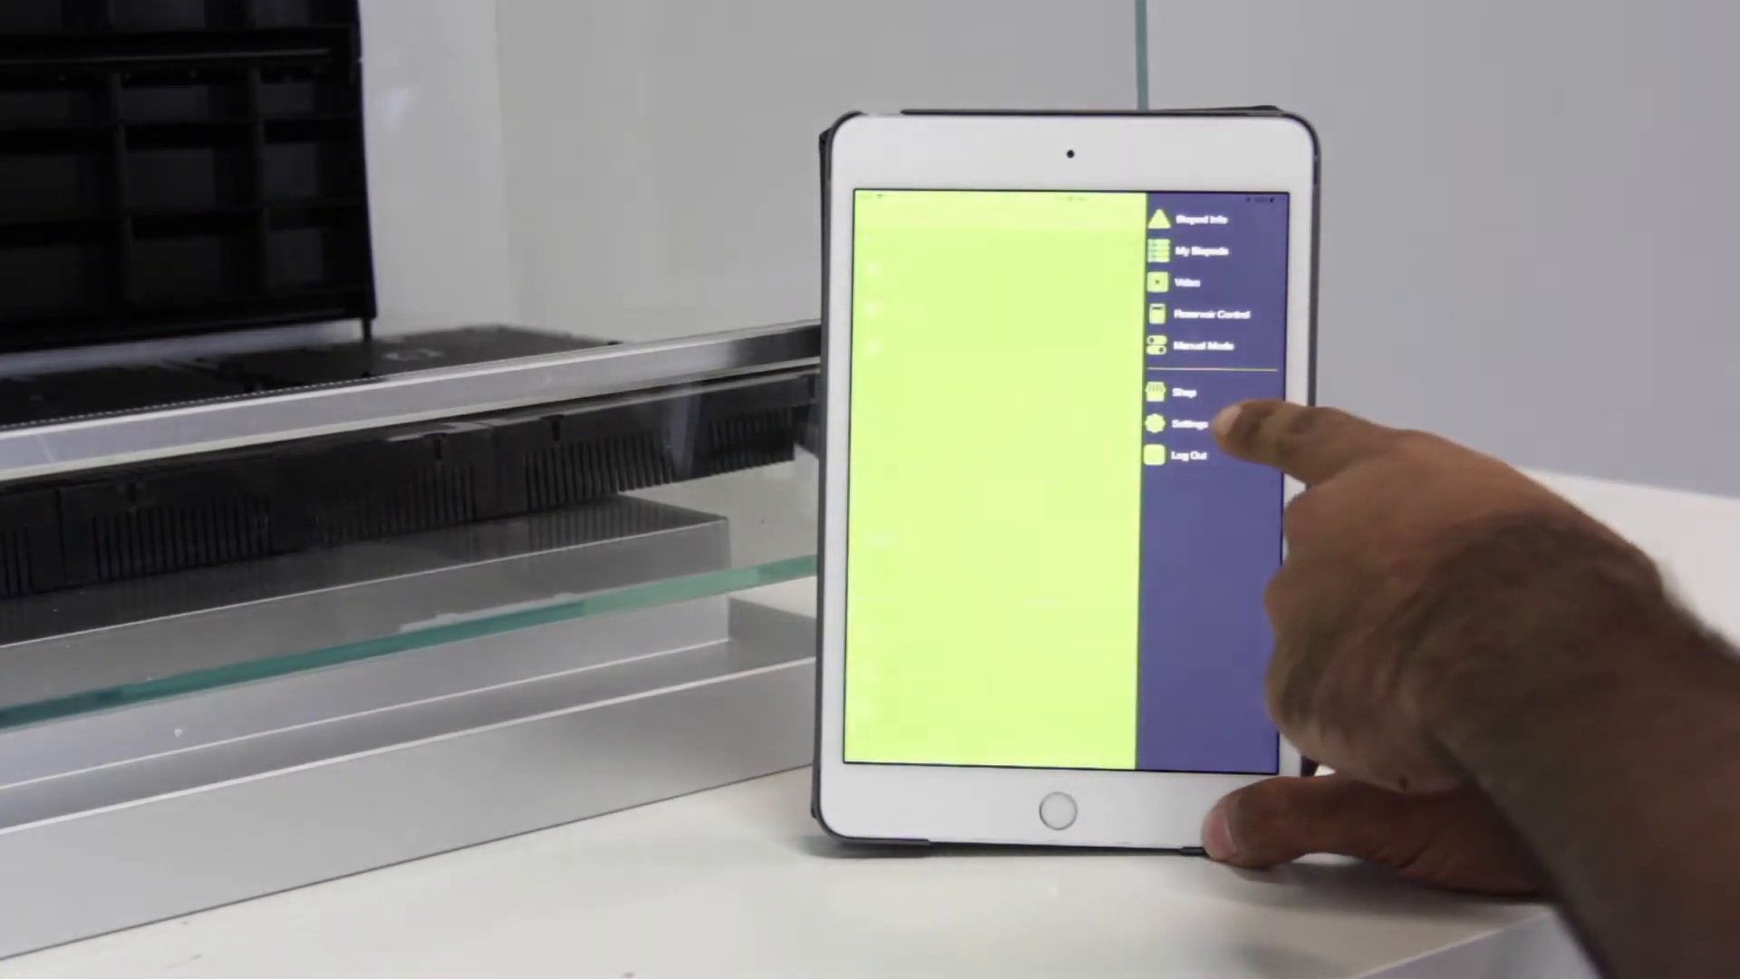
Go to Settings > Update Firmware in the Biopod side menu.
left_click(1186, 427)
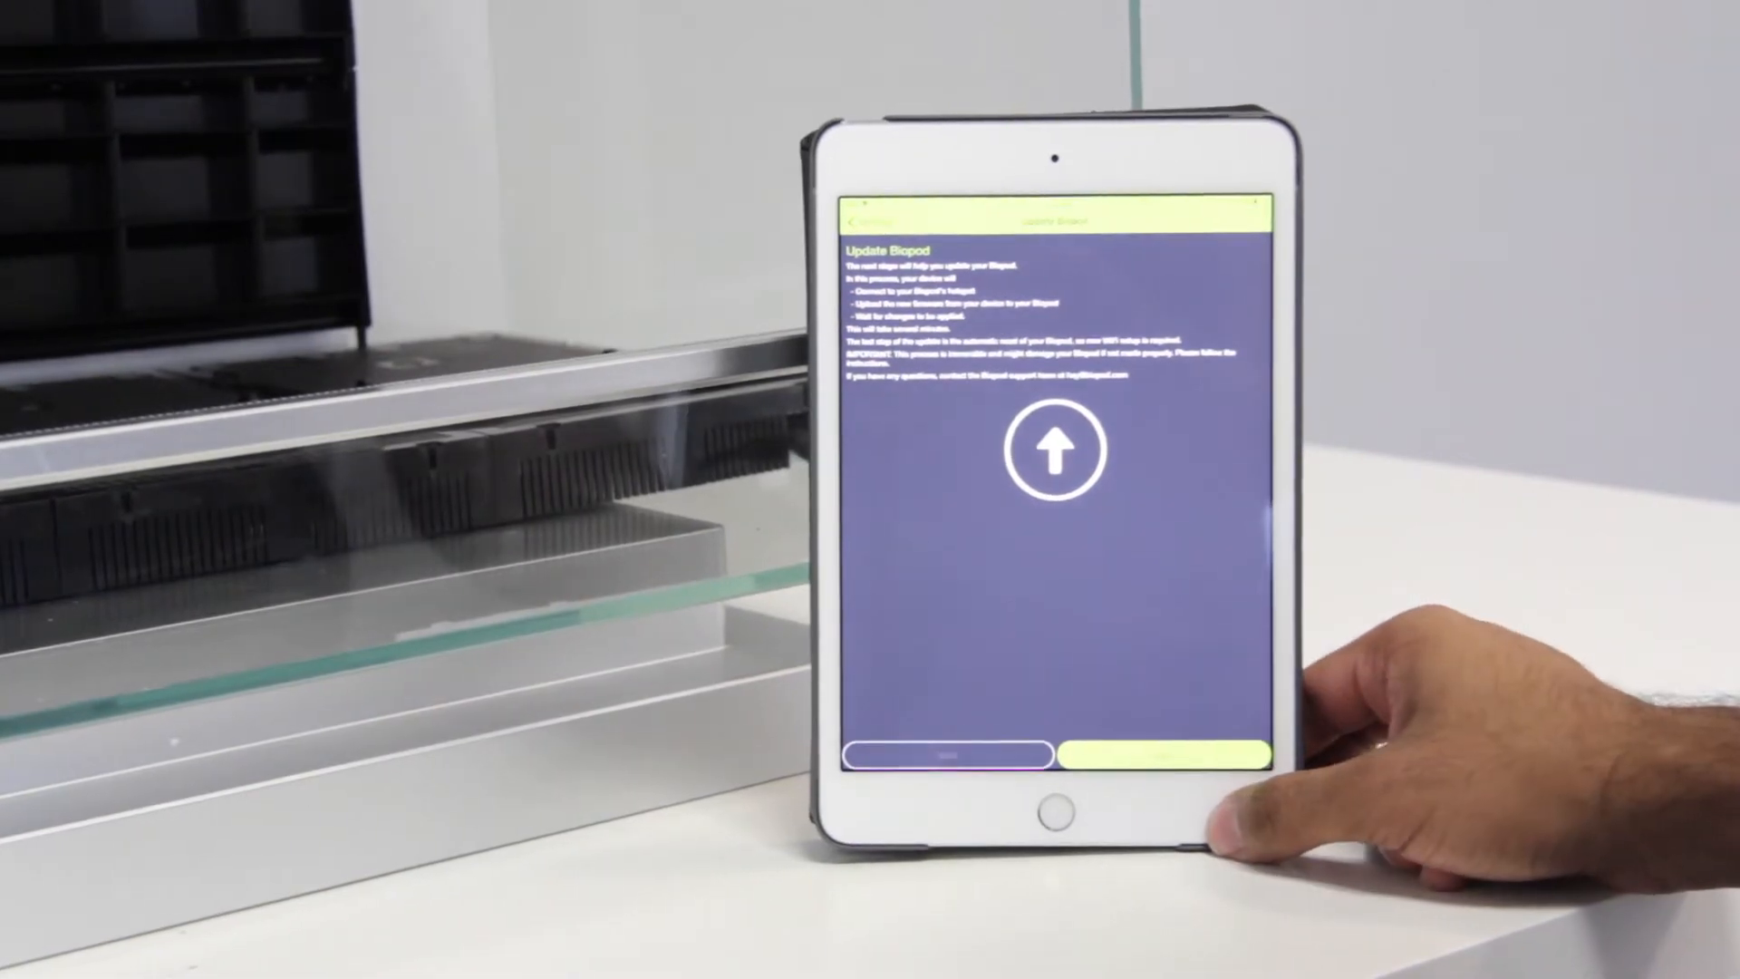
Start the firmware upload and continue past the Resetting your Biopod instructions.
left_click(1154, 755)
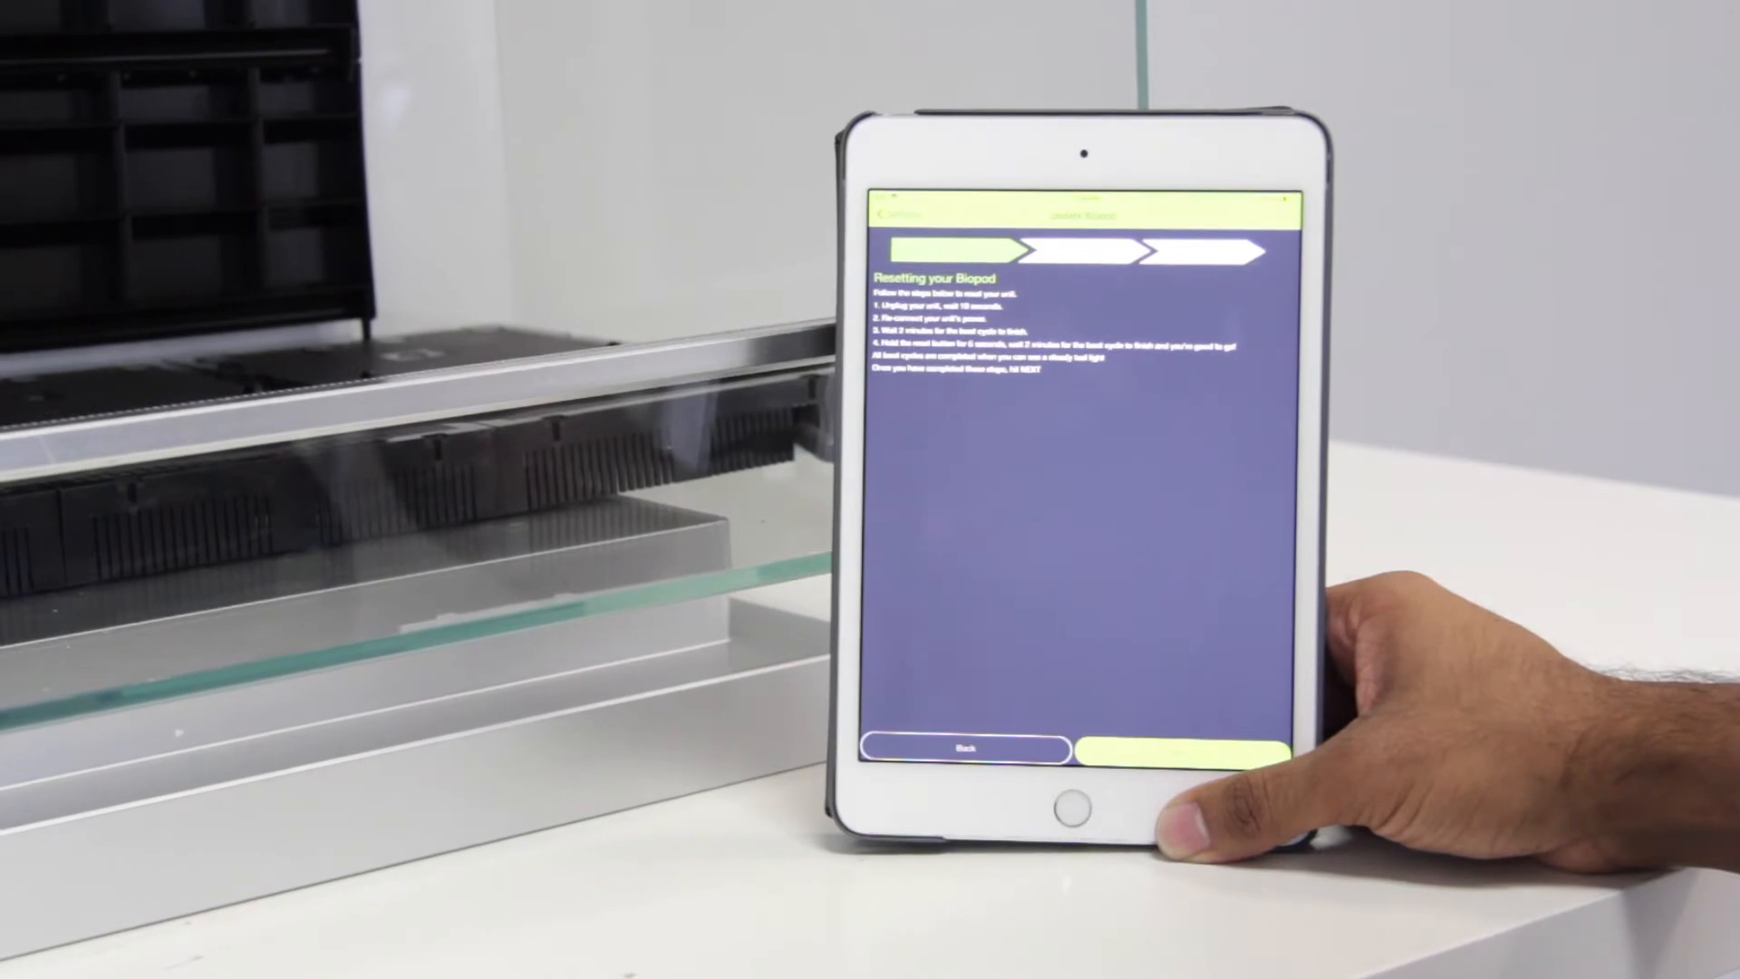
left_click(1182, 749)
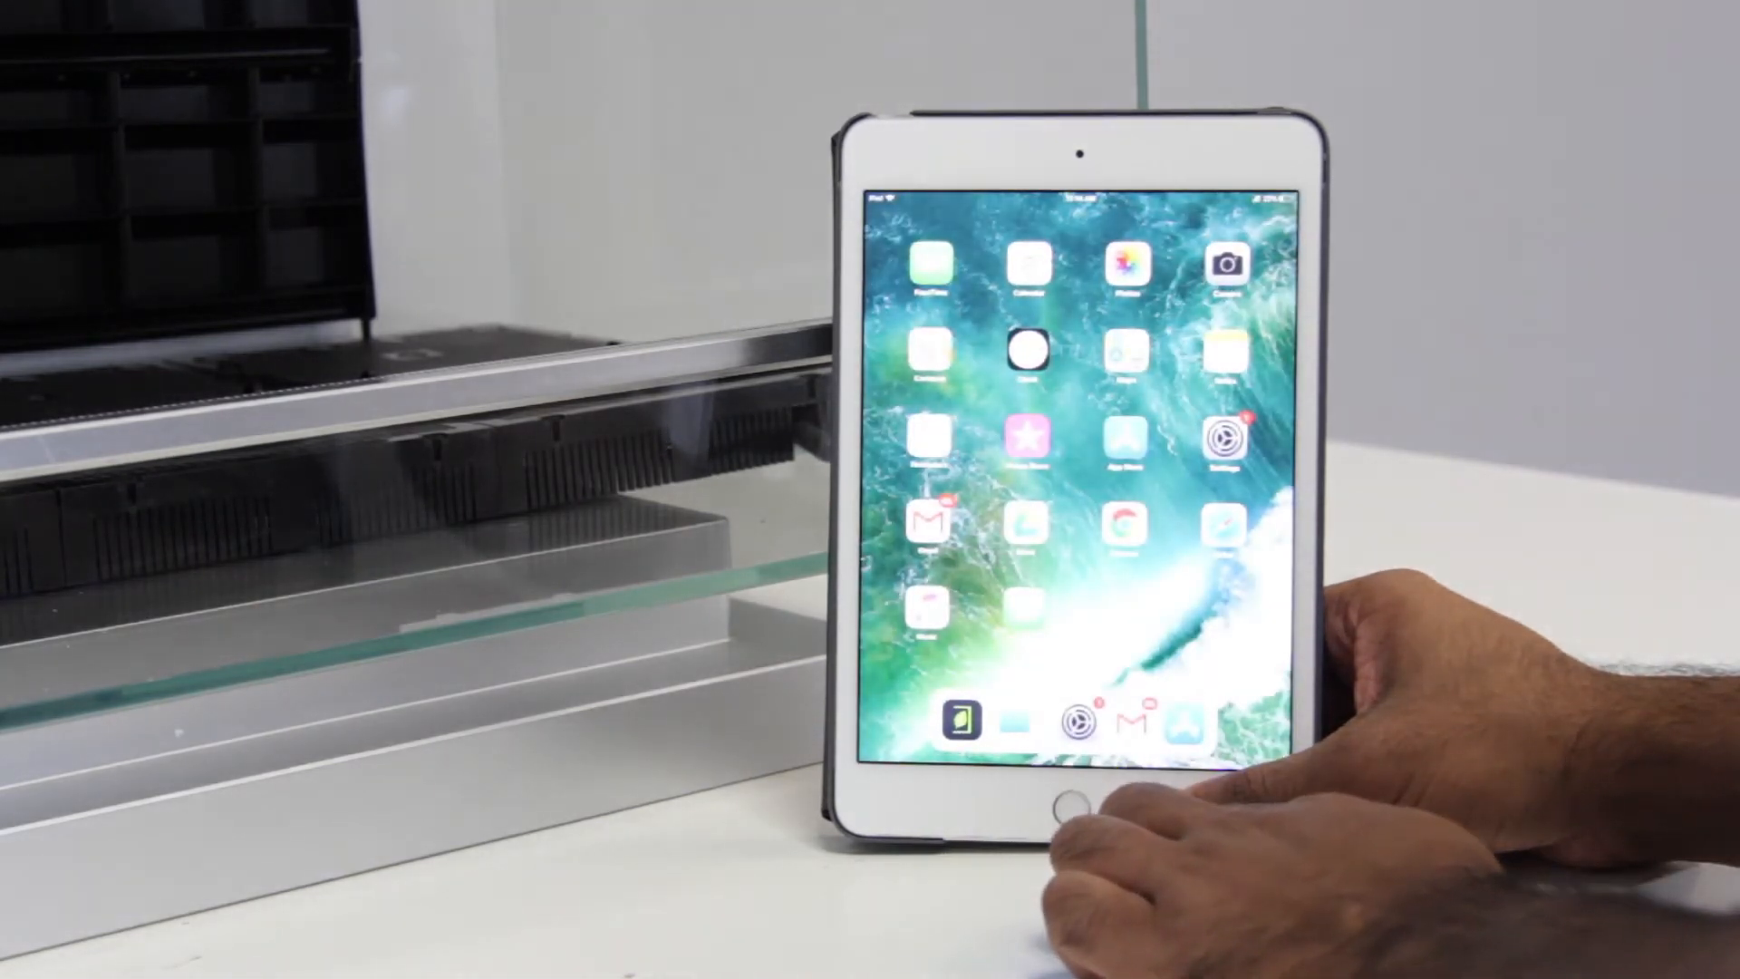
Join the BIOPOD Wi-Fi network from the iOS Settings Wi-Fi list.
left_click(1222, 441)
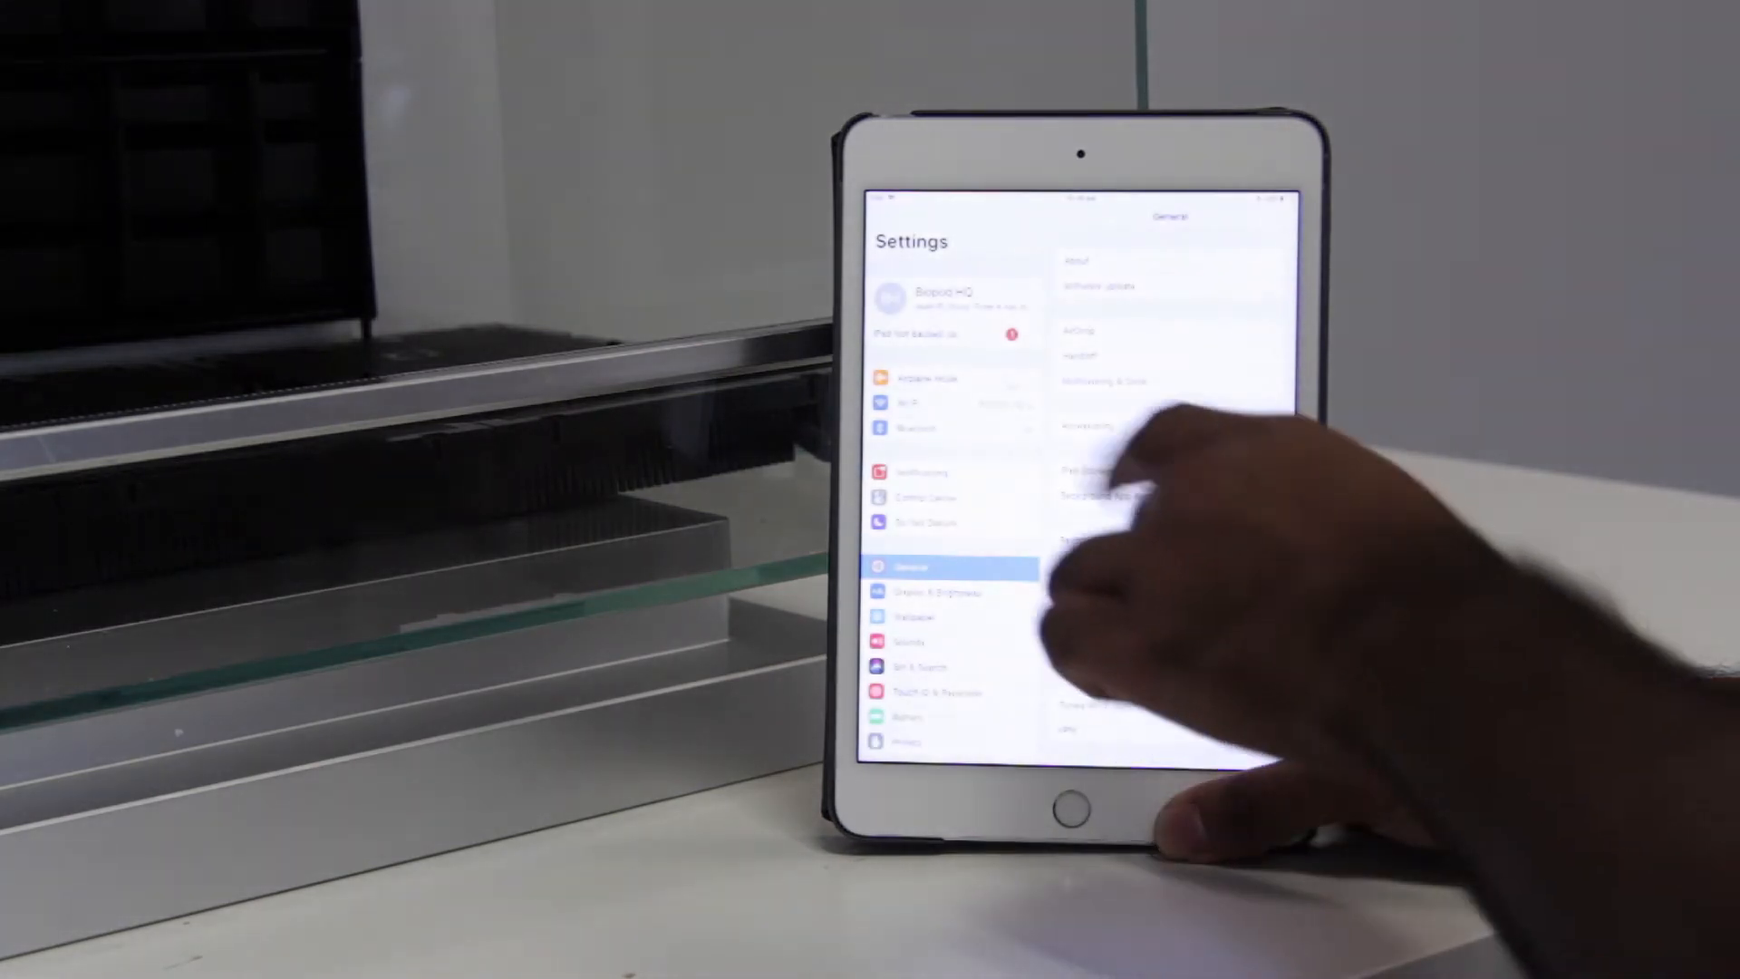
left_click(915, 401)
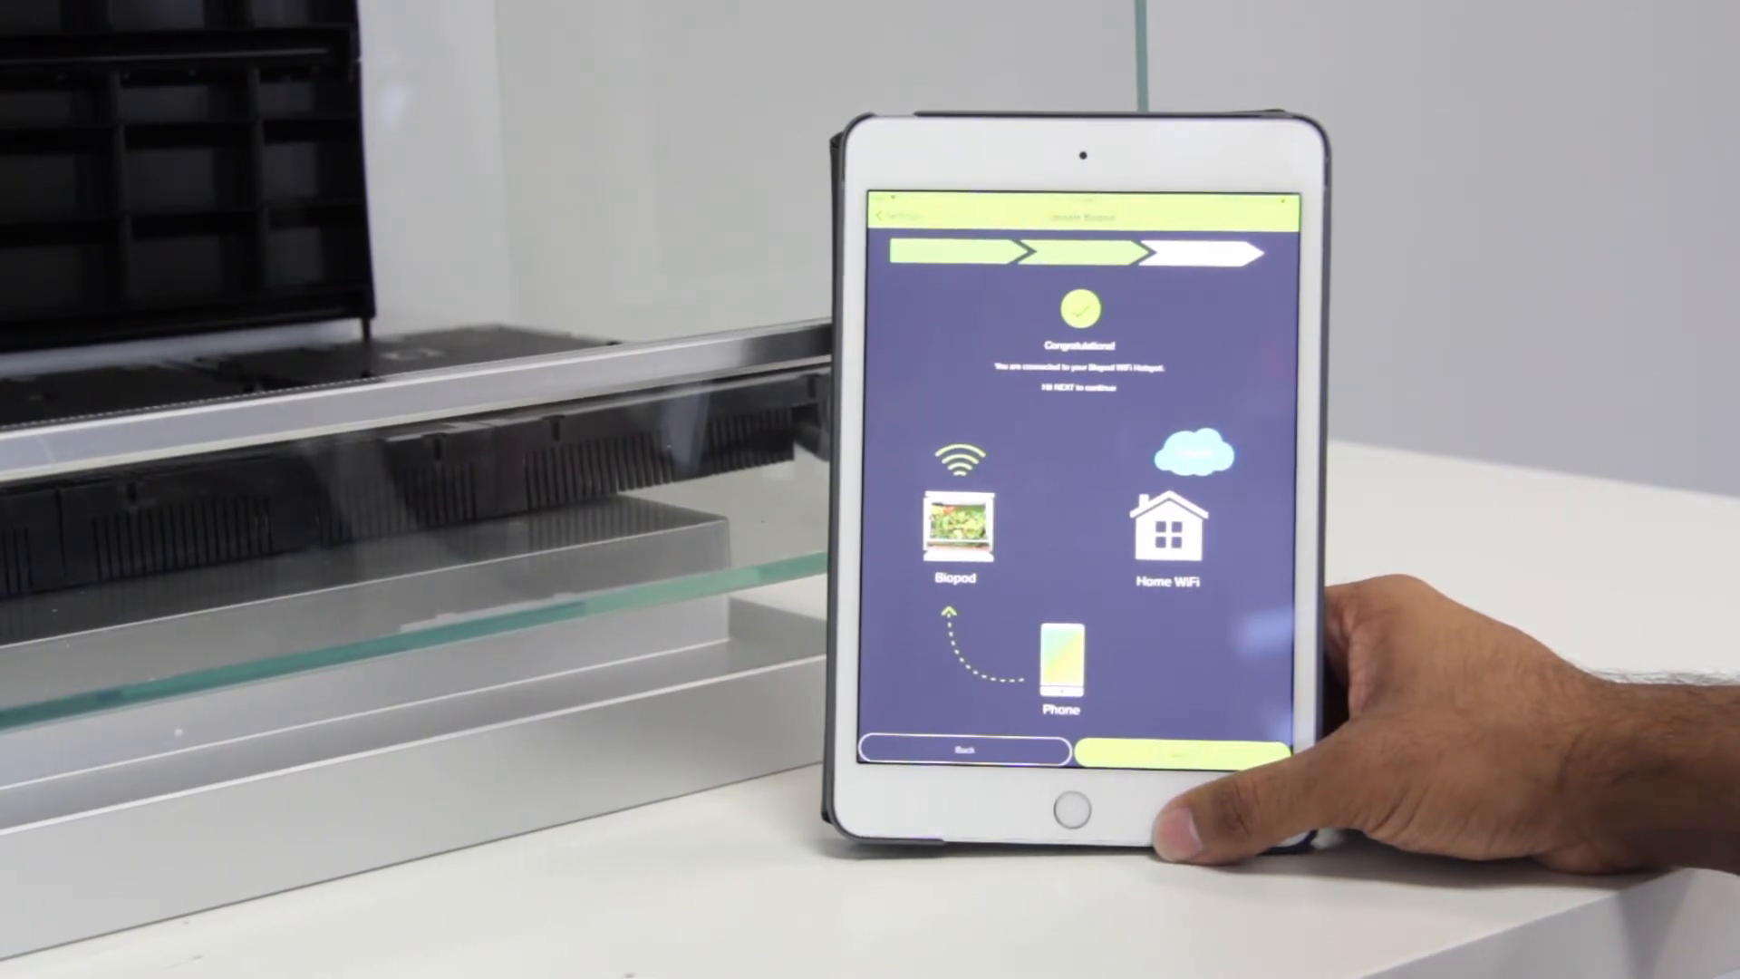
Continue past the Congratulations hotspot screen to the Home WiFi Connection setup.
left_click(1180, 752)
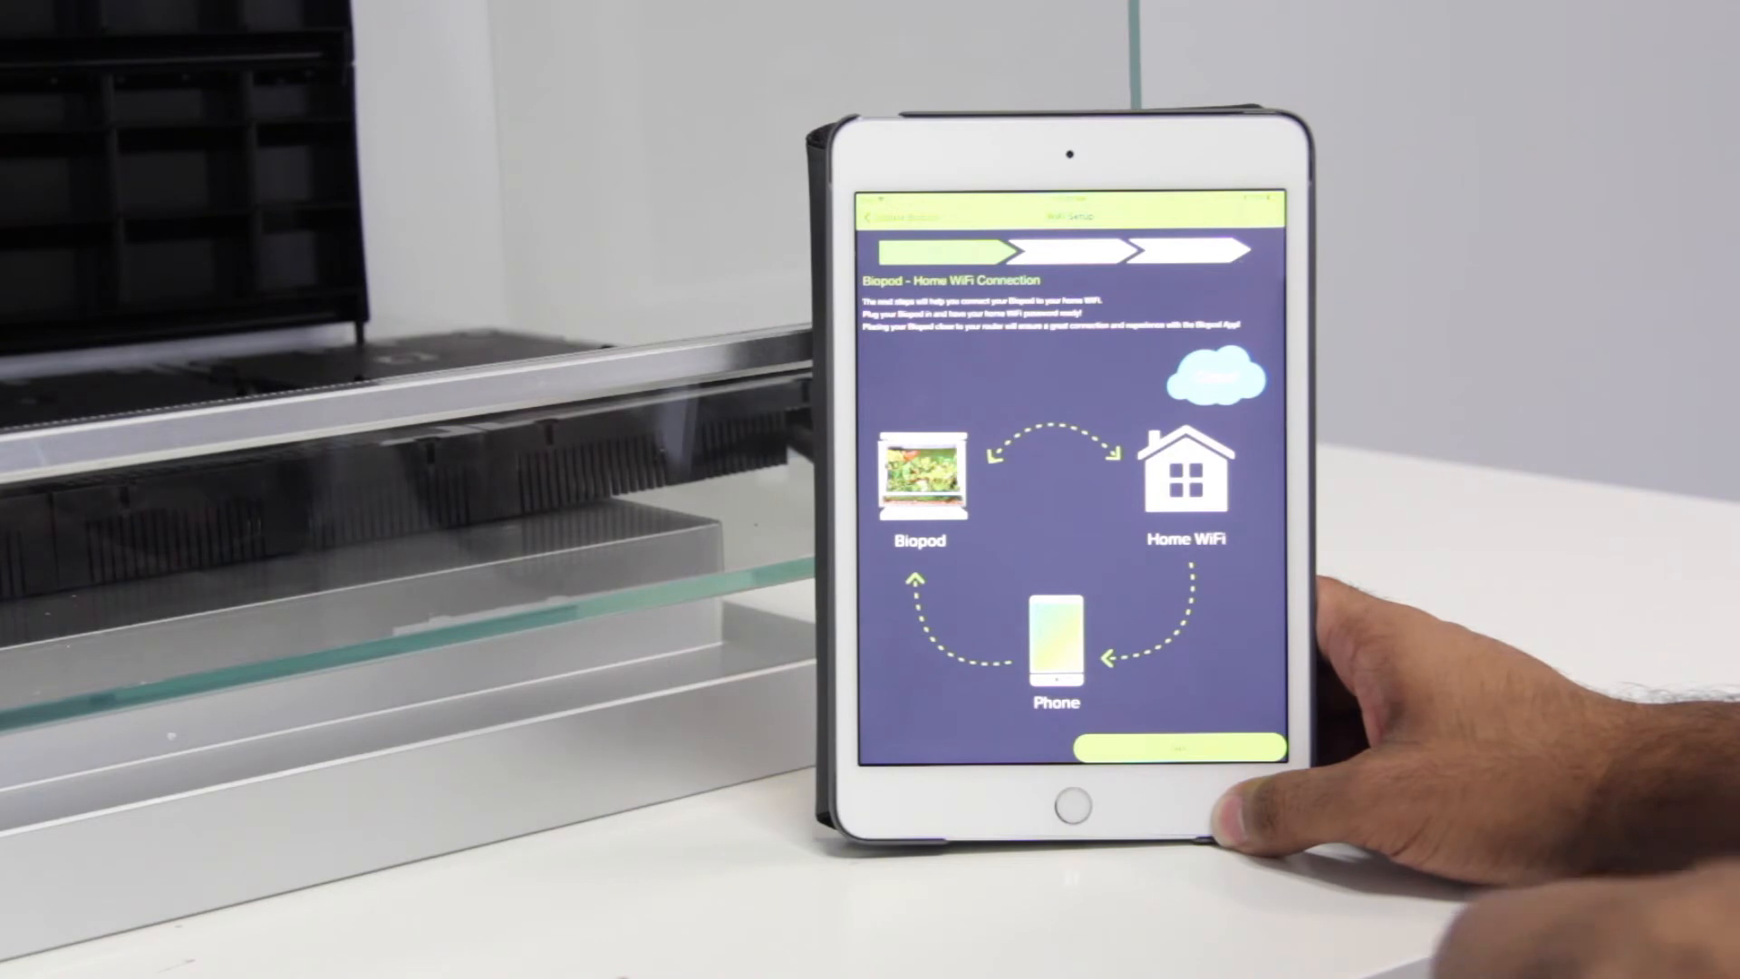
Use the detected Biopod HQ network and enter and confirm its password.
left_click(1127, 750)
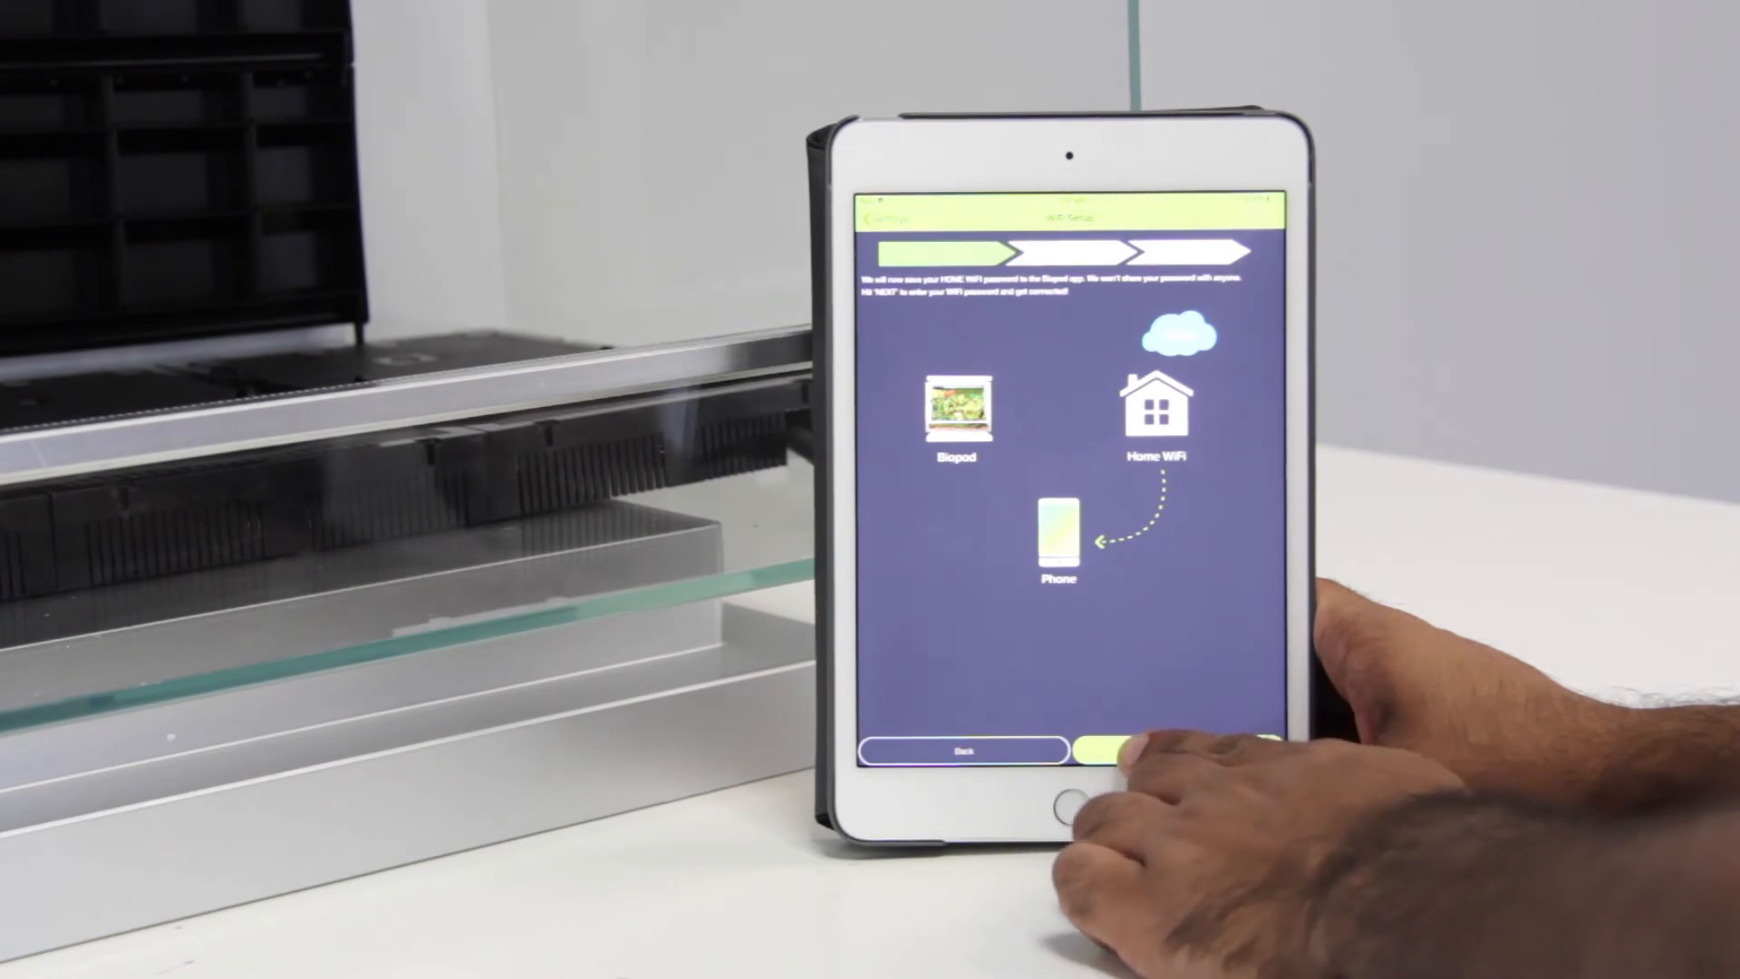
left_click(1154, 749)
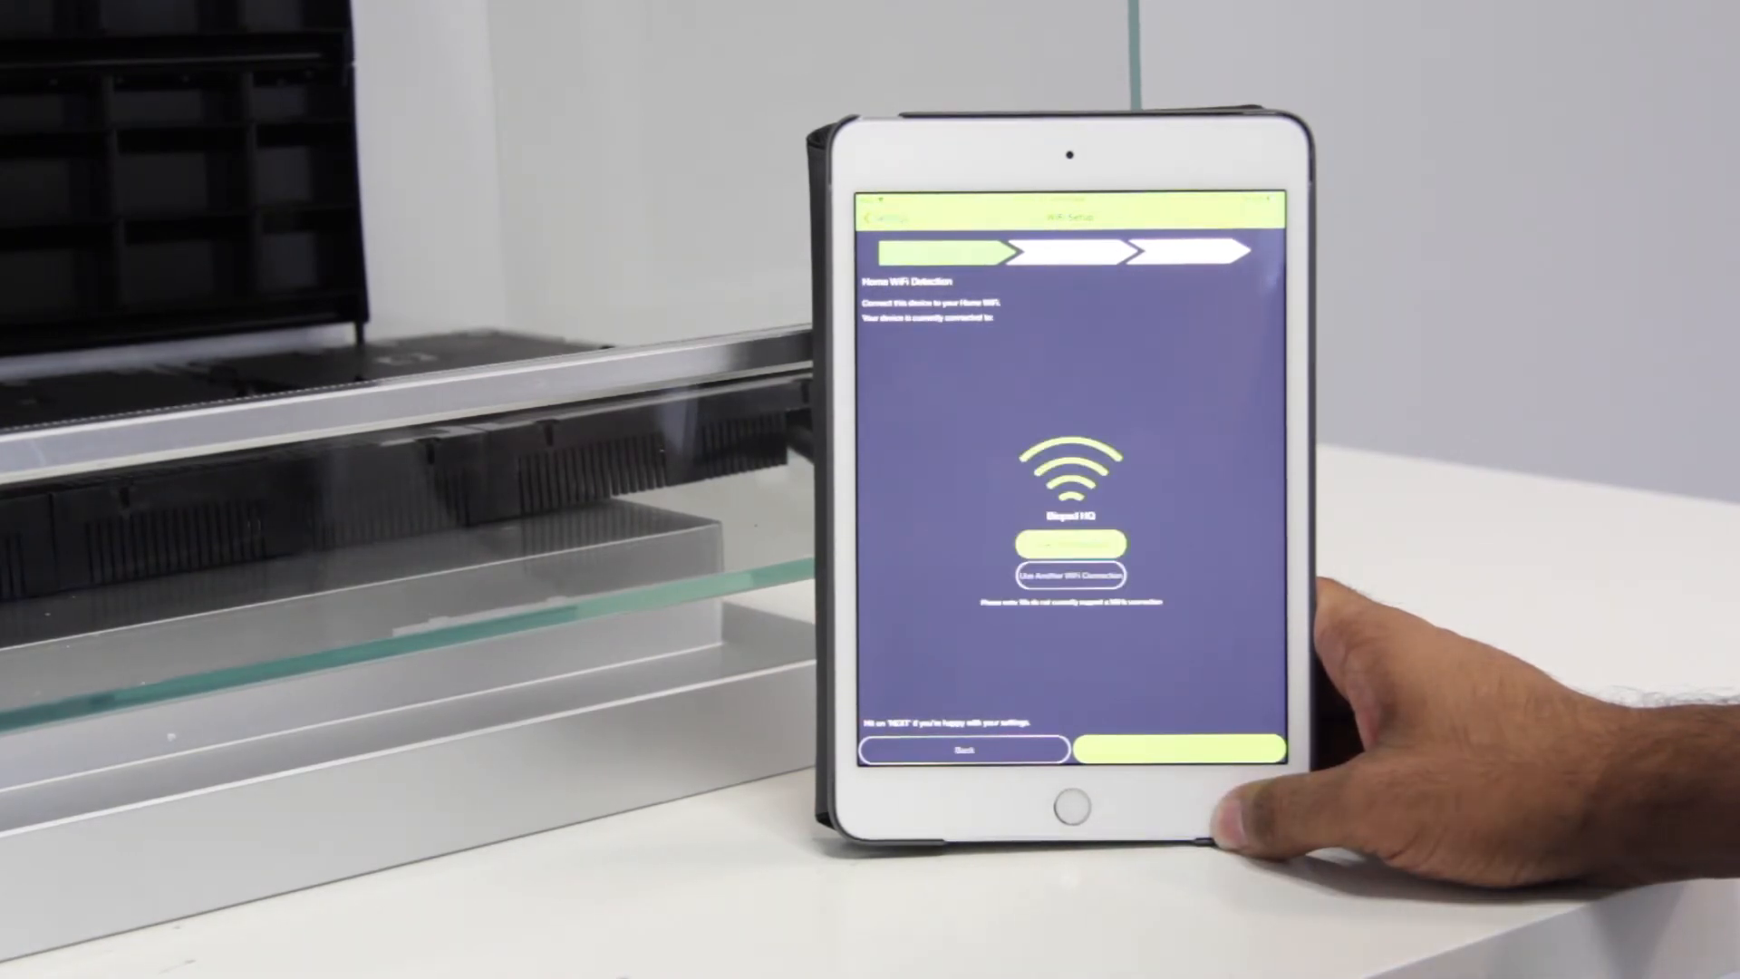
left_click(1071, 544)
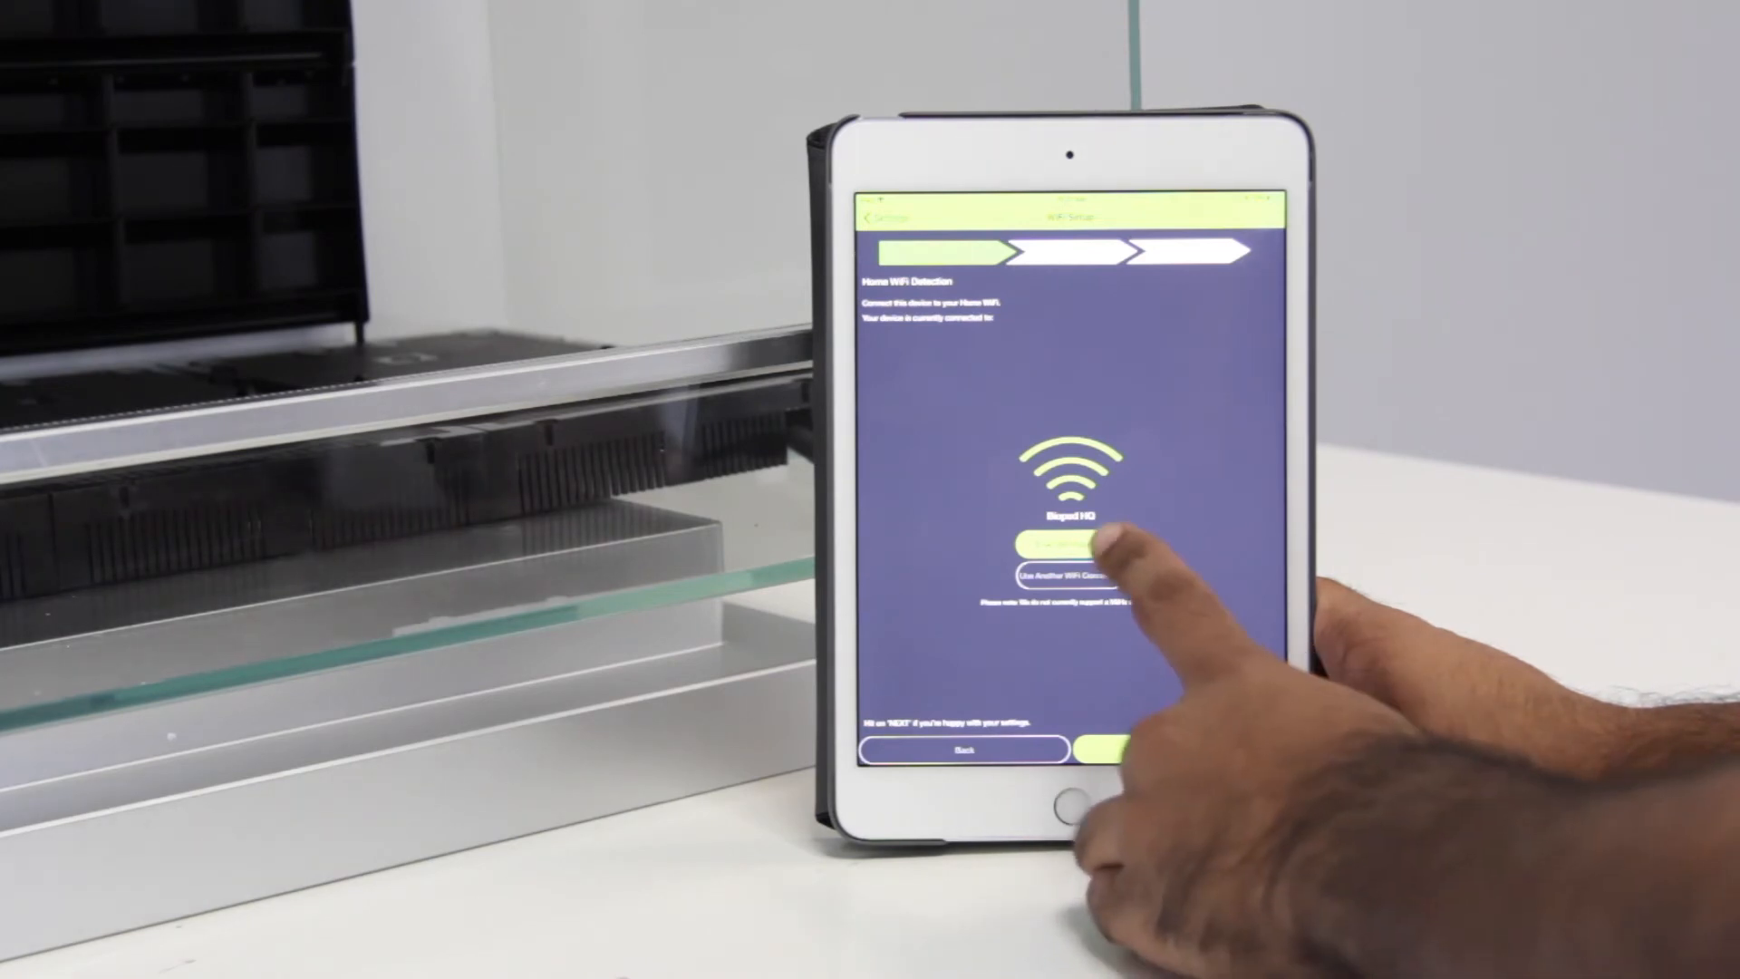
left_click(1060, 543)
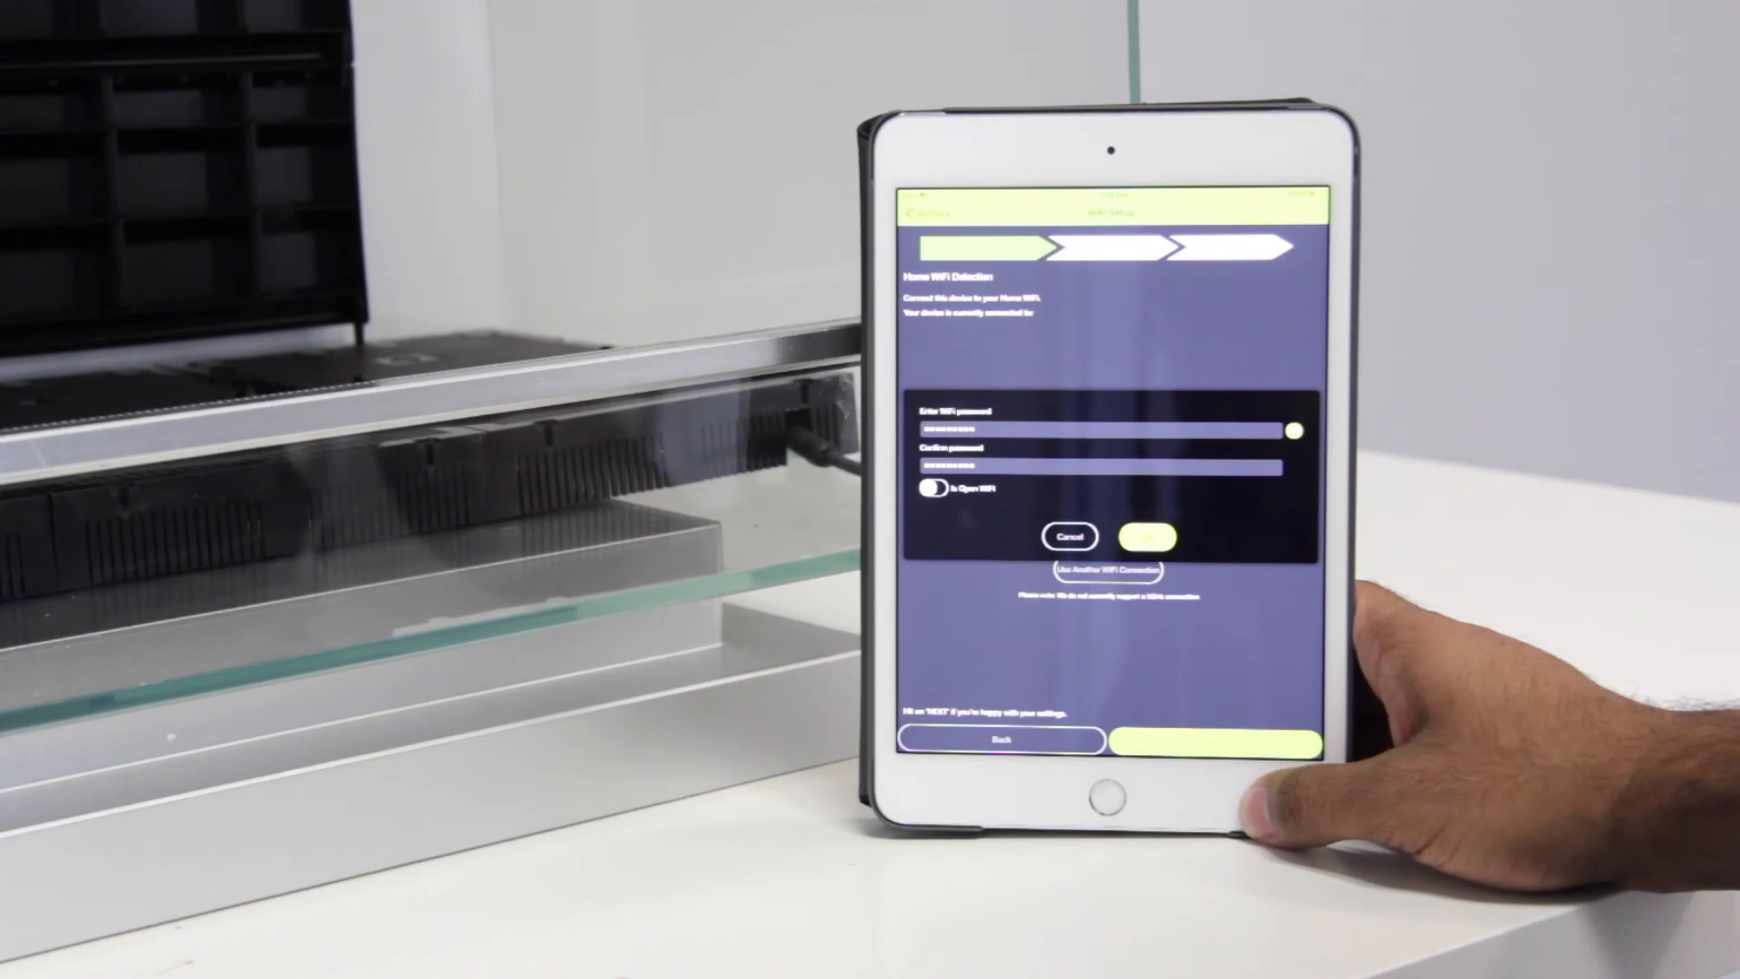
left_click(1148, 537)
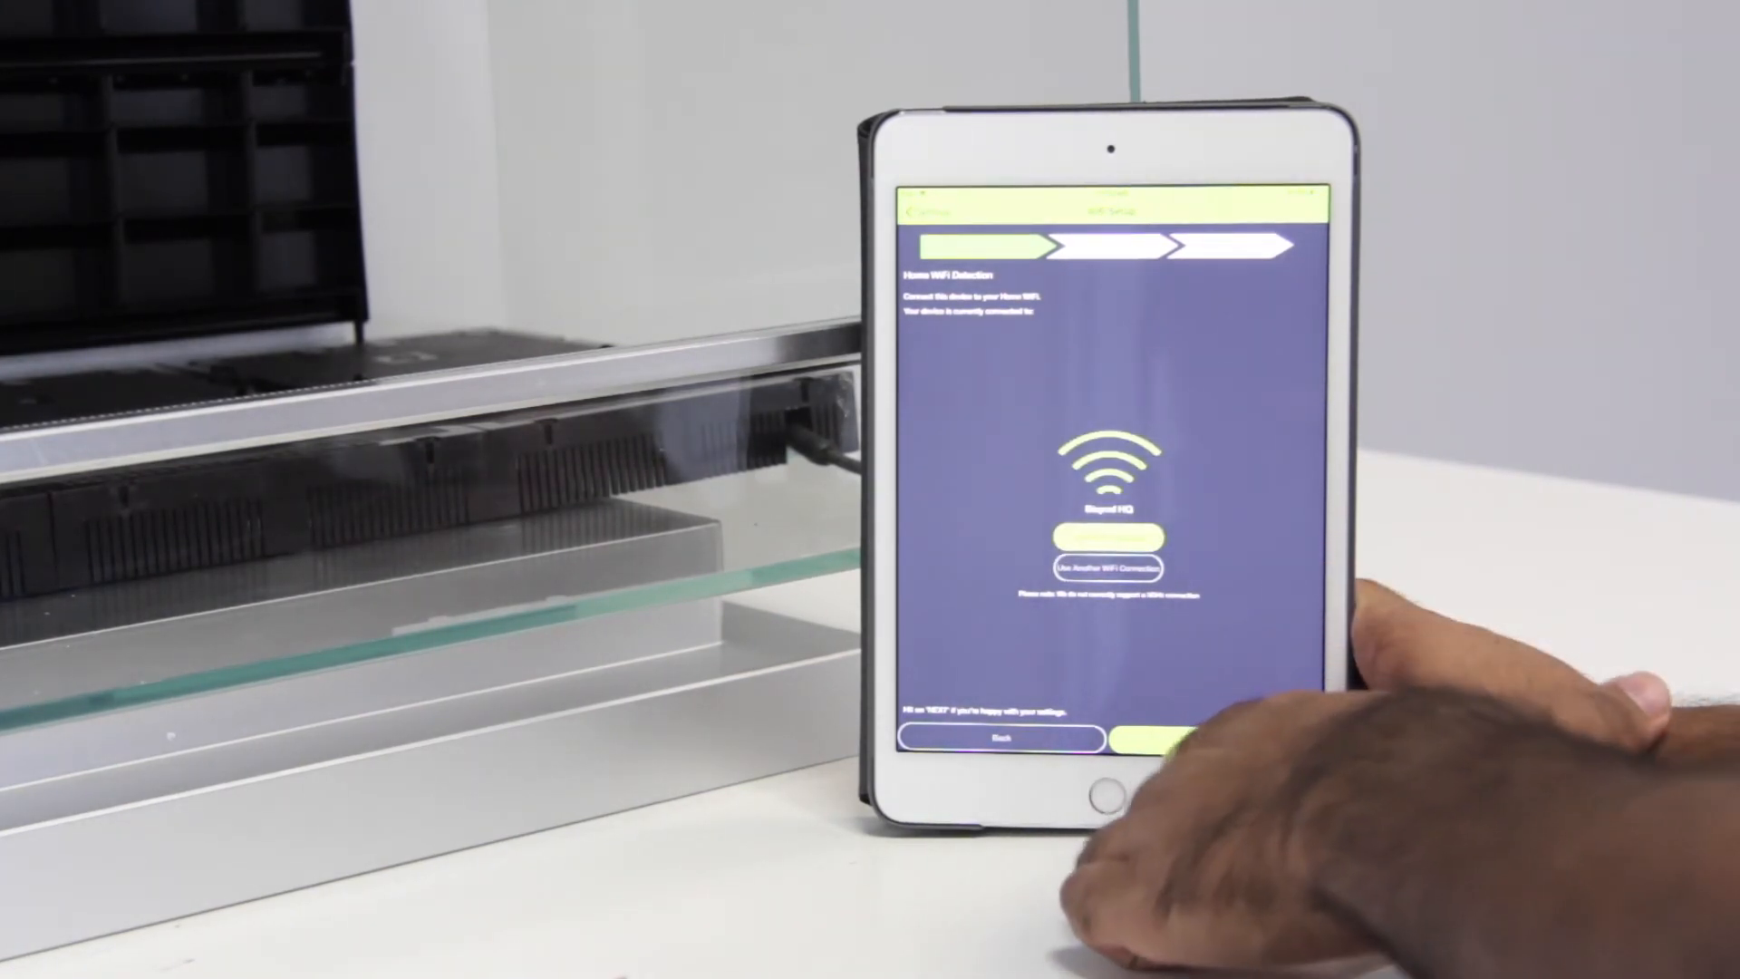
left_click(1193, 741)
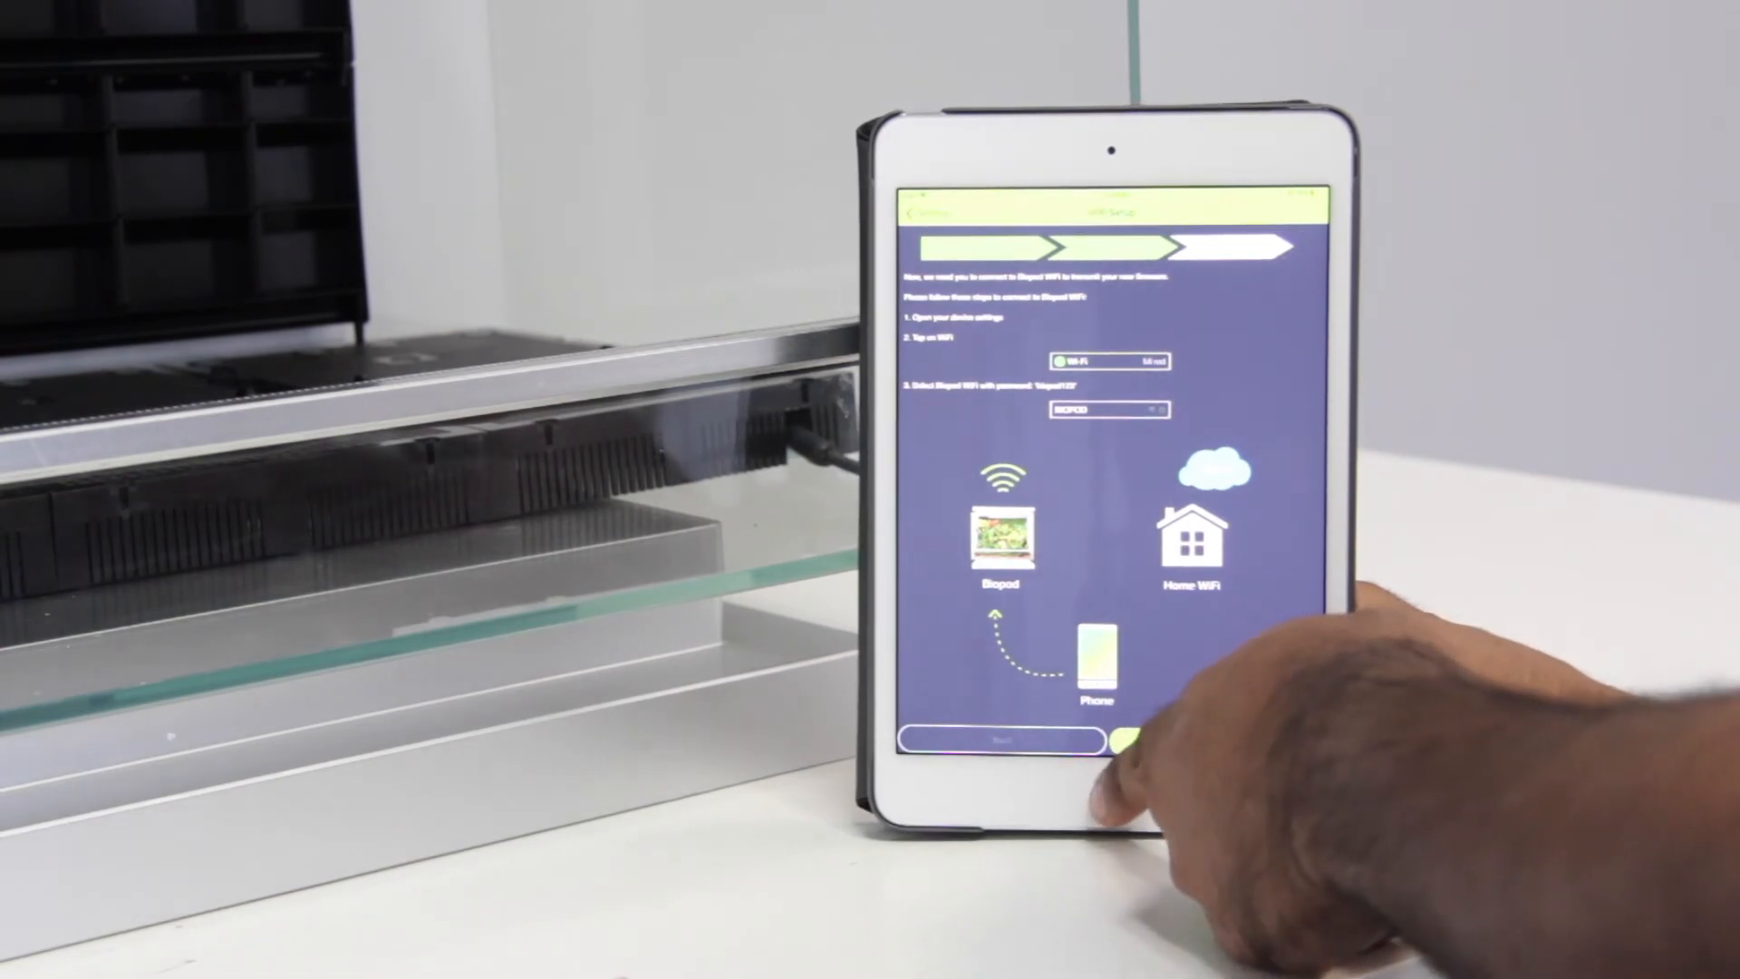
Connect the iPad to the BIOPOD hotspot through Settings > Wi-Fi.
left_click(1102, 772)
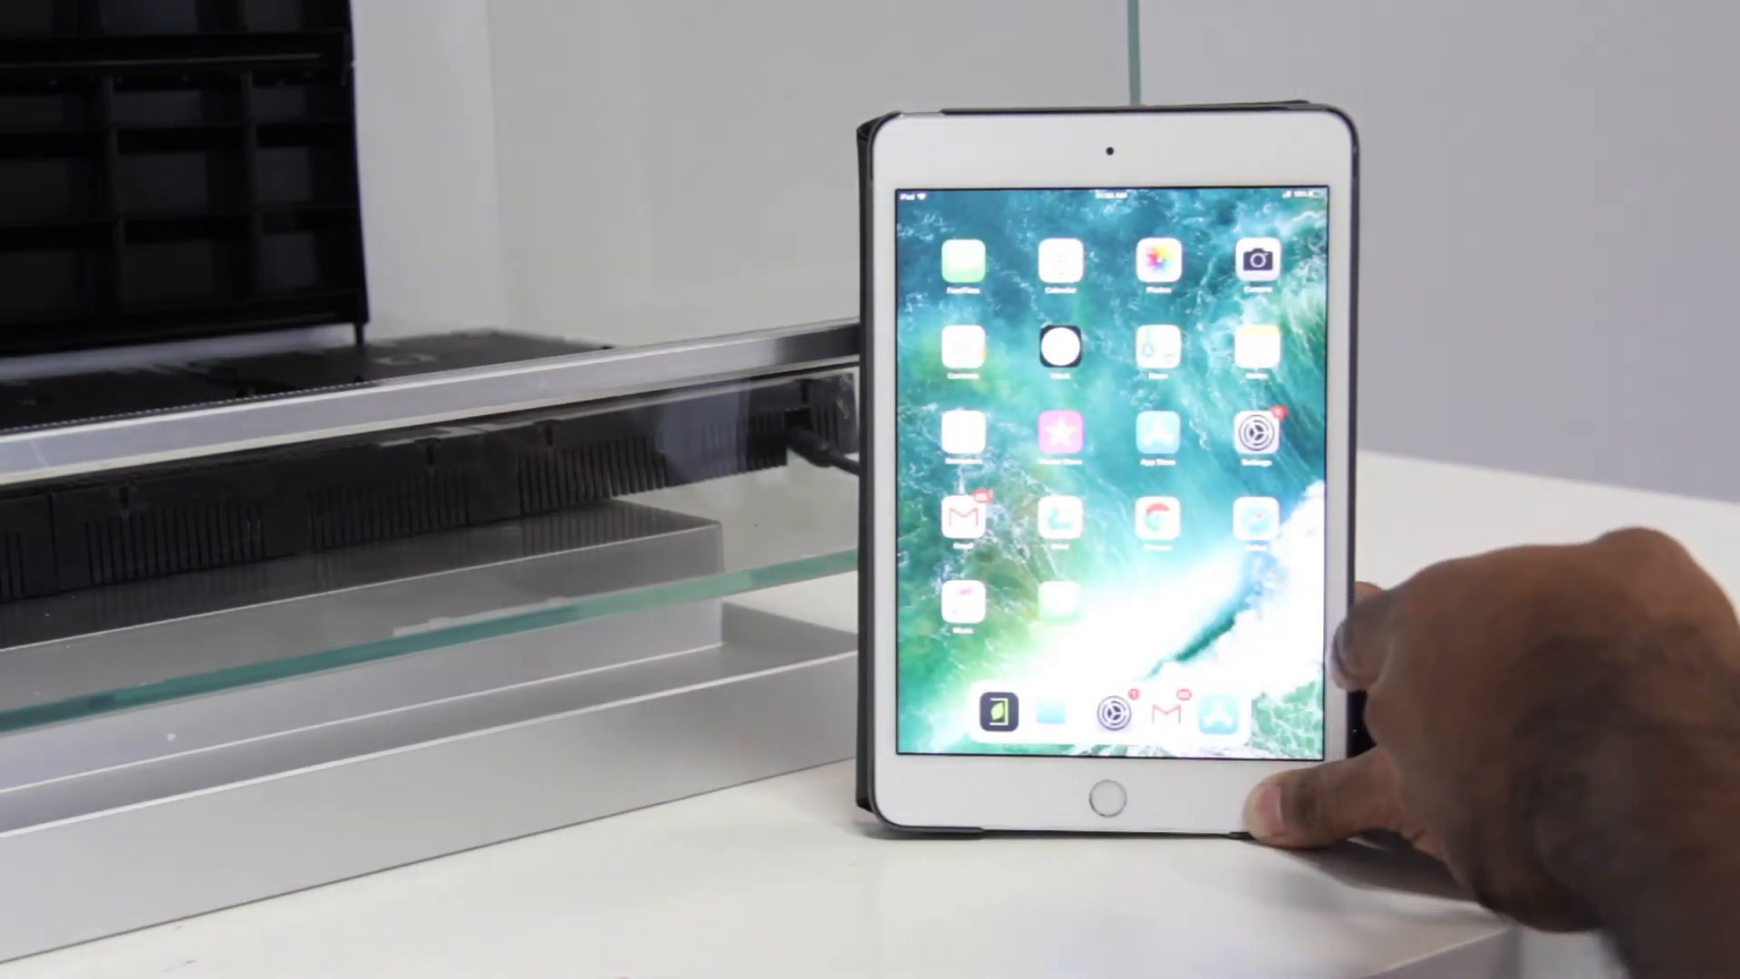
left_click(1256, 433)
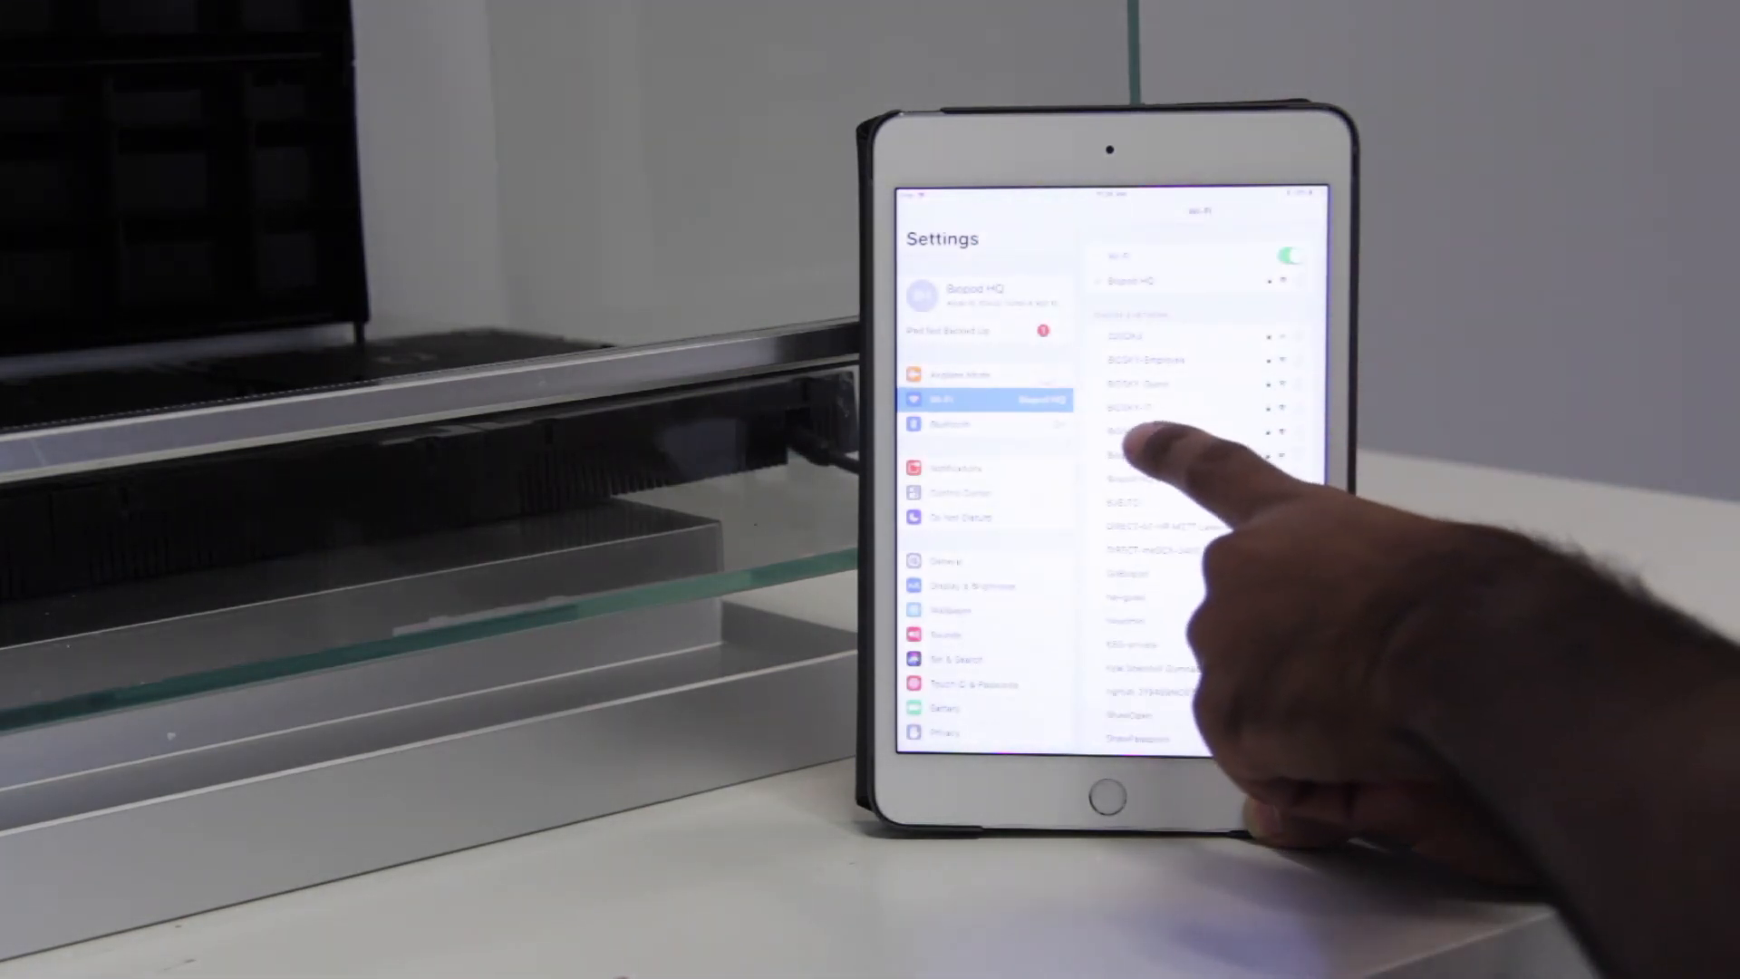
left_click(1103, 793)
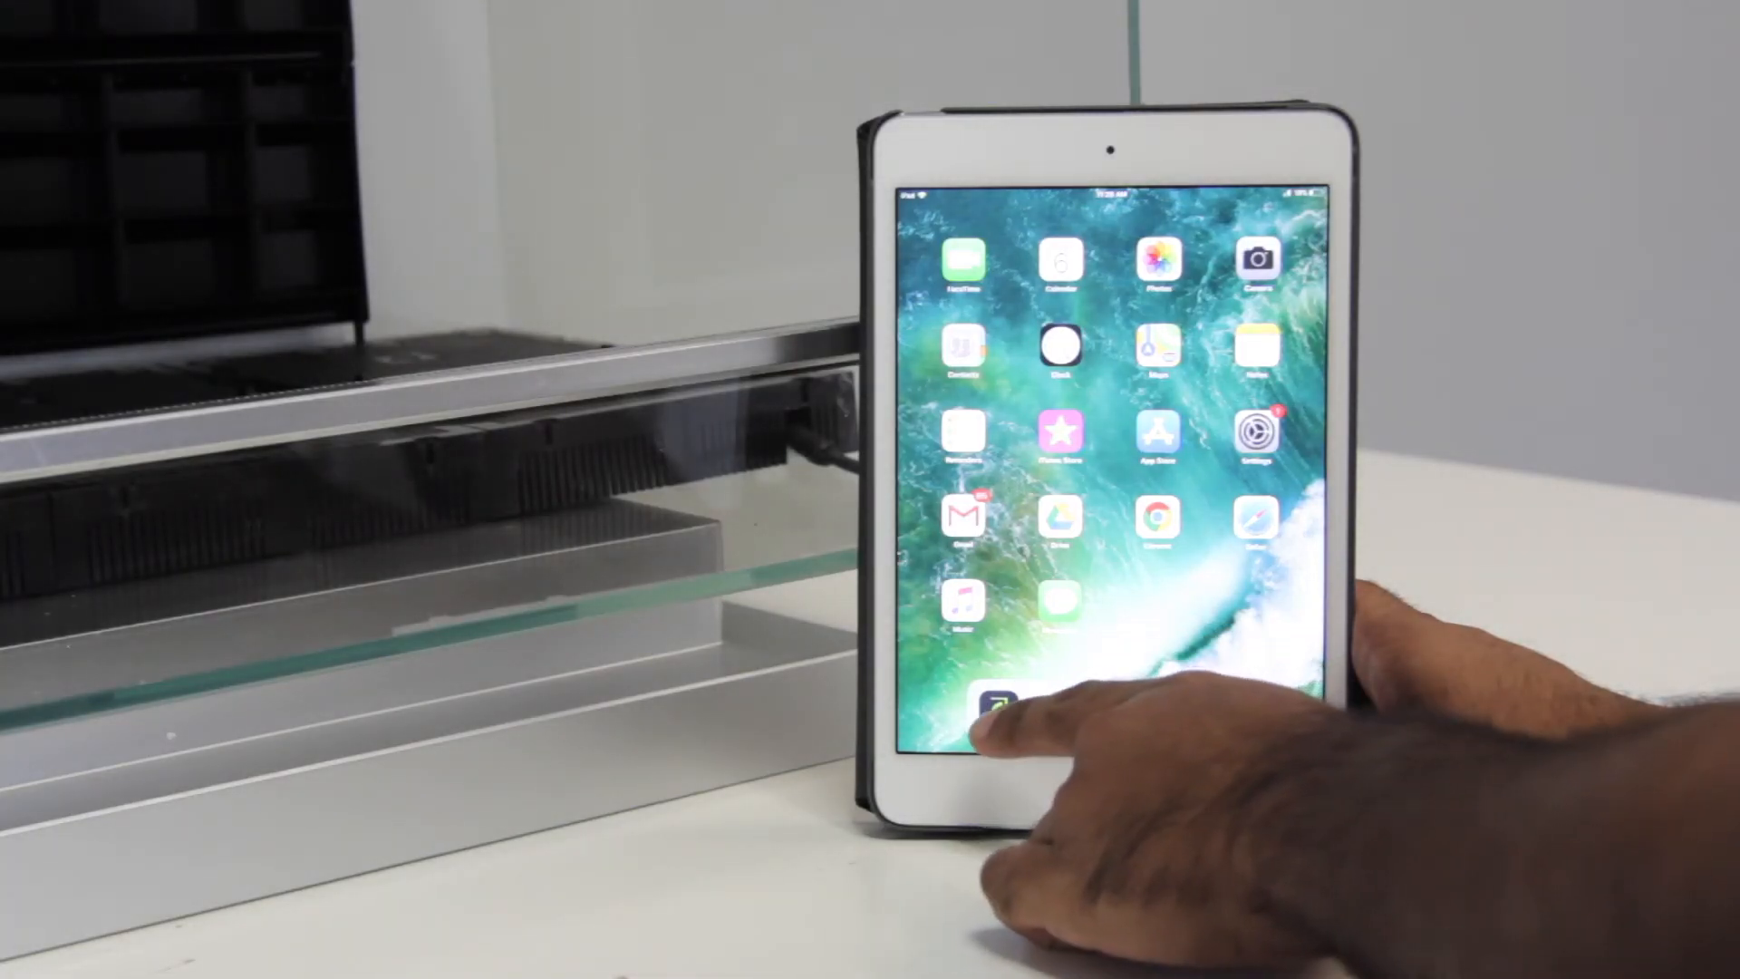
Reopen Biopod from the dock and continue past the Congratulations screen.
left_click(993, 703)
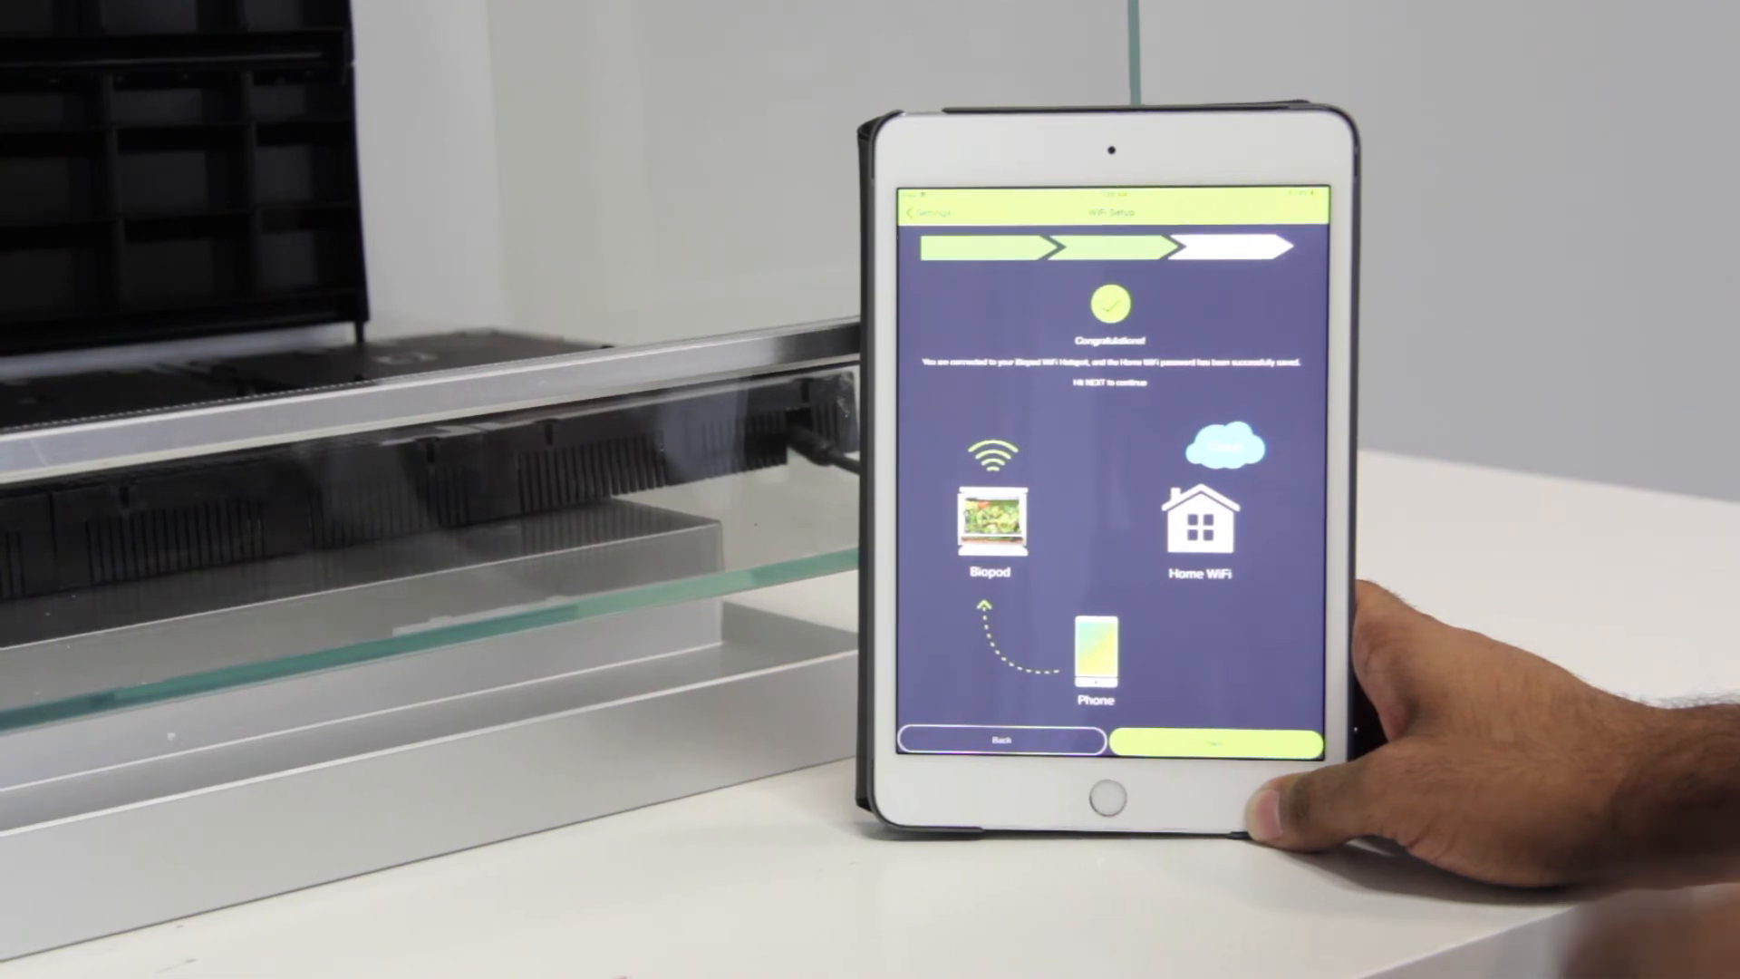
left_click(1206, 741)
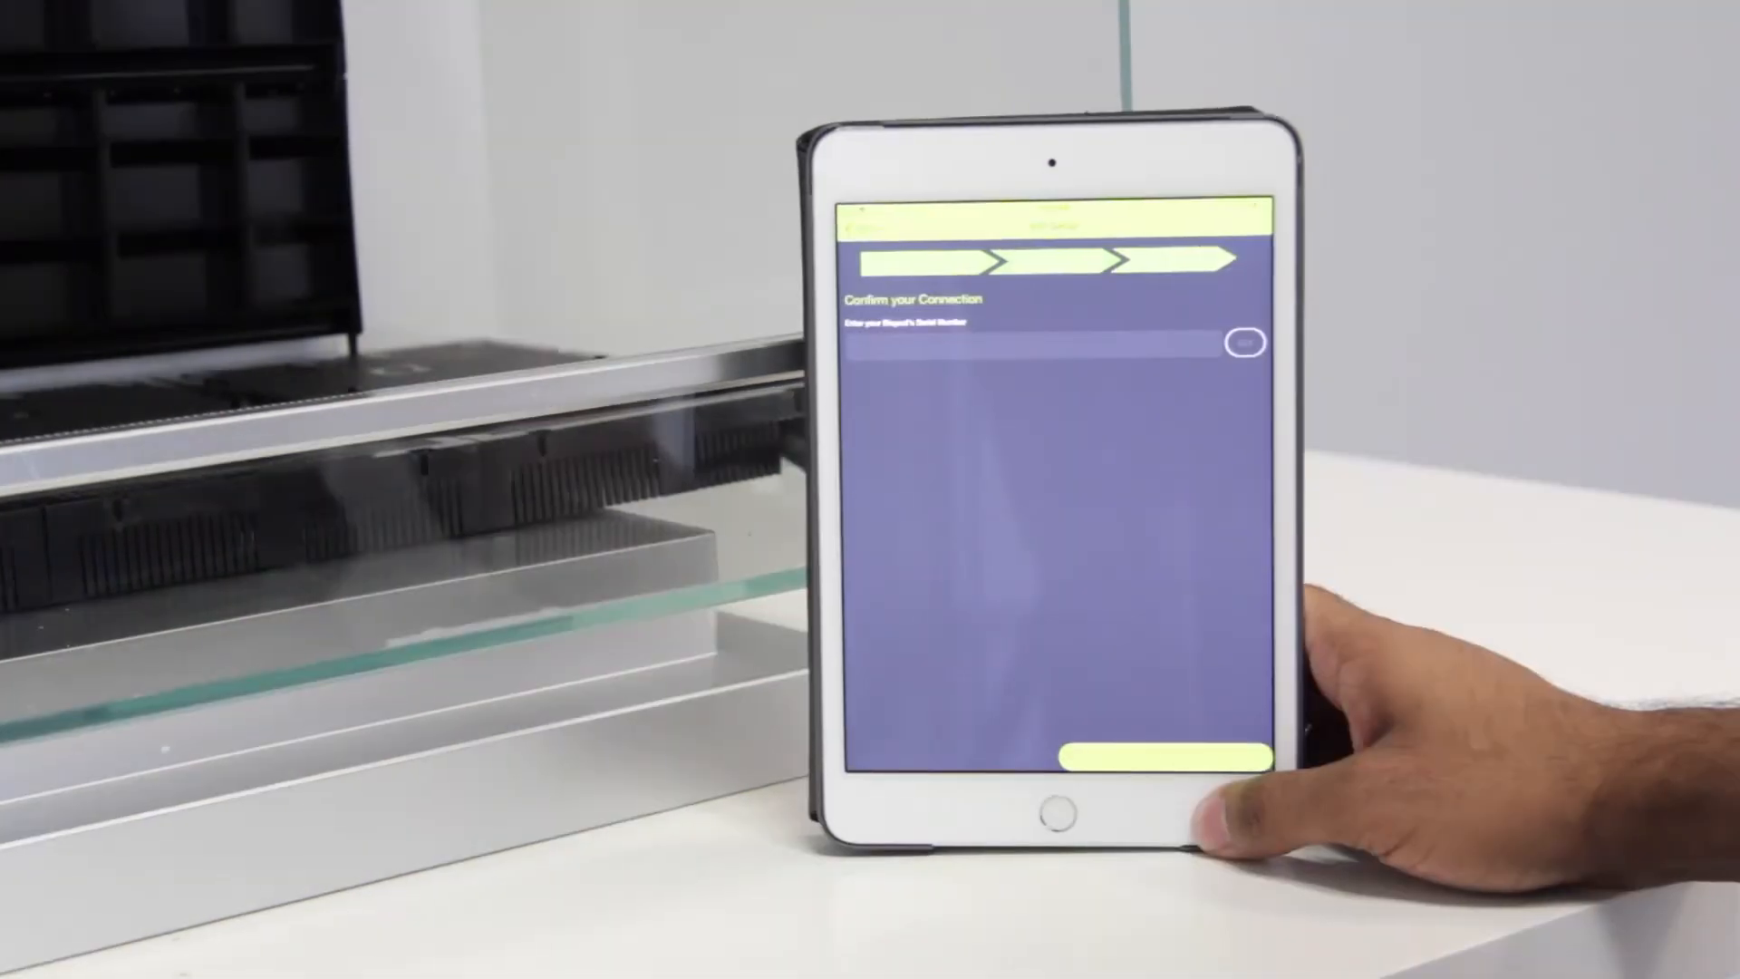